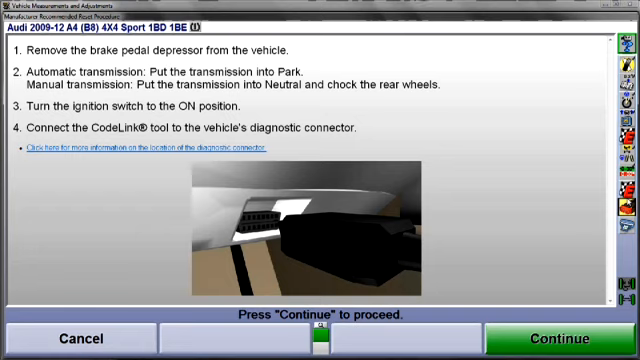
- Continue past the CodeLink connection prompt to run the steering angle sensor calibration to 0.0°
click(564, 338)
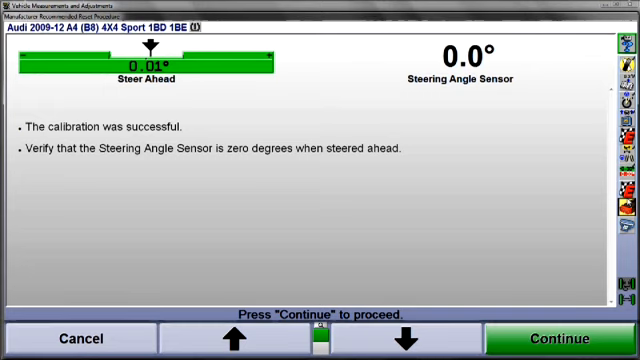
- Accept the successful 0.0° calibration result and advance to the ignition-off and disconnect instructions
click(560, 338)
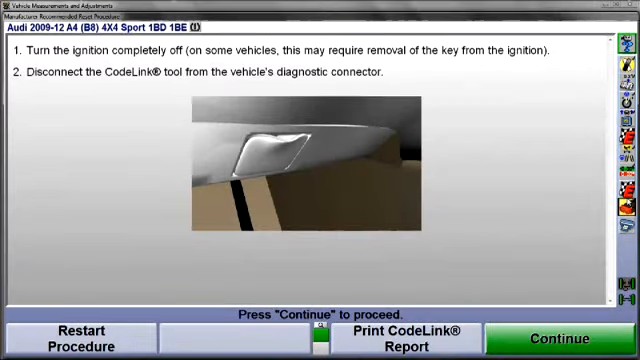
- Finish the CodeLink procedure and review the summary list of available printouts
click(404, 336)
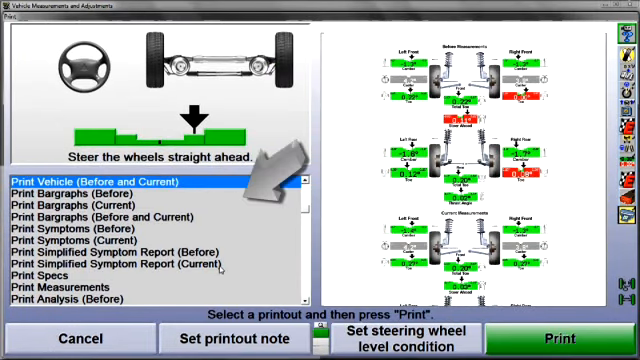
scroll(down, 3)
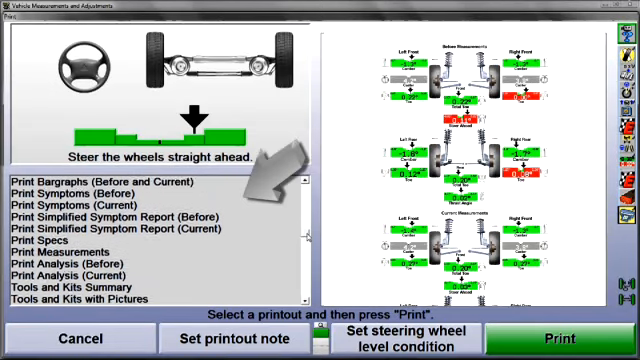
scroll(down, 3)
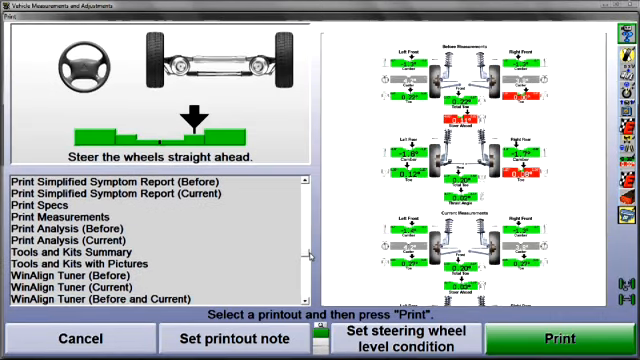